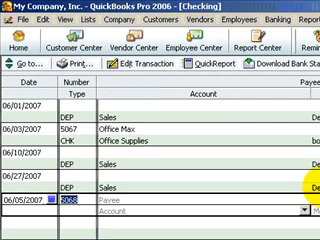
Enter check 5070 payable to Home Depot with a payment amount beginning 23.
text(5070)
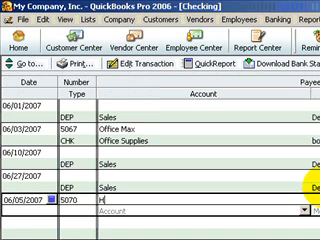
text(Home Depot)
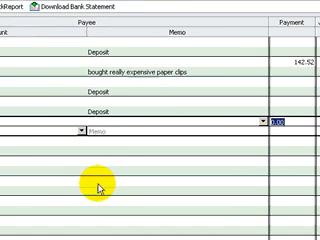
scroll(right, 3)
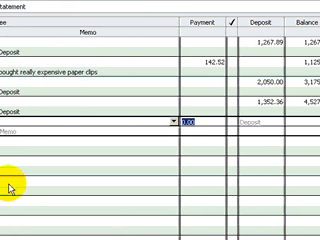
text(23.)
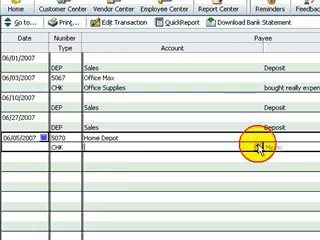
Assign the Home Depot check to Repairs:Building Repairs and record it.
click(290, 152)
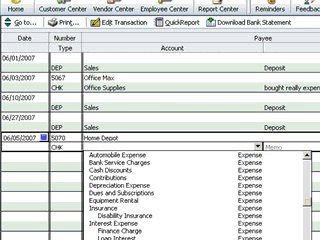
scroll(down, 3)
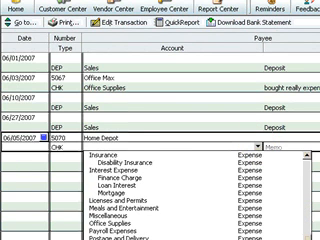
scroll(down, 3)
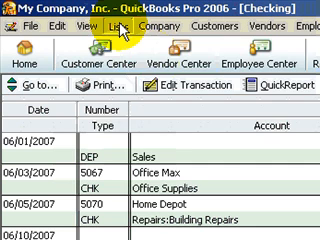
Add an Expense account named 'Uncategorized Income/Expense' via the Chart of Accounts.
click(128, 24)
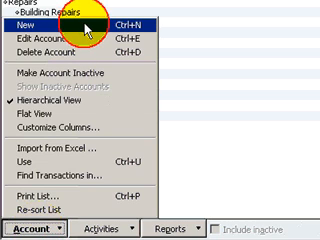
click(25, 29)
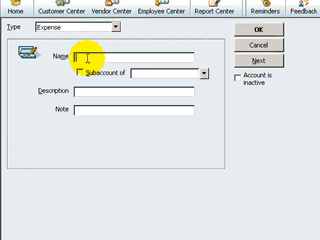
text(Uncate)
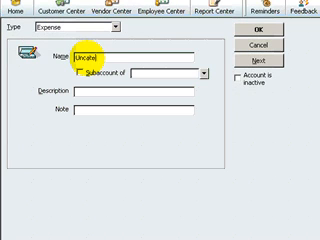
text(Uncategorized E)
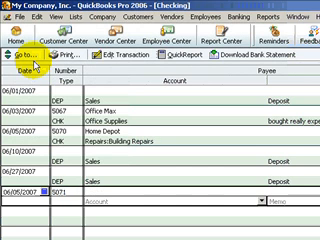
Set check 5071's payee to Collector of Revenue, quick-adding it as a vendor.
text(Collector of Reven)
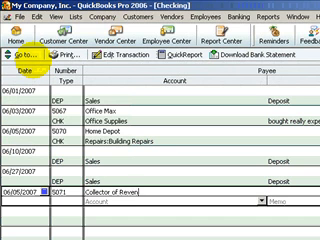
mouse_move(30, 54)
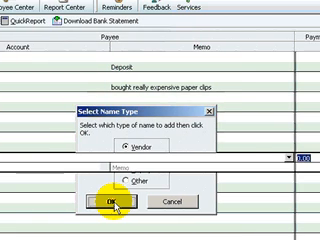
click(113, 204)
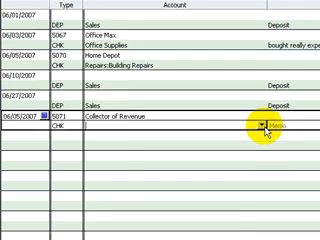
Show the accounts for check 5071, scrolled down to Uncategorized Income/Expense.
click(267, 127)
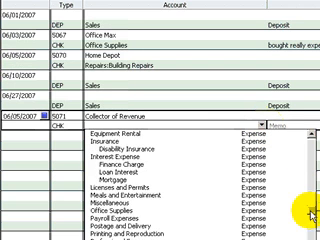
scroll(down, 3)
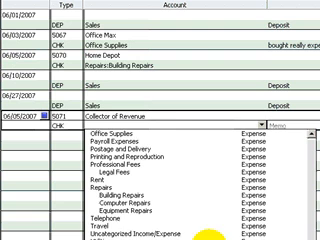